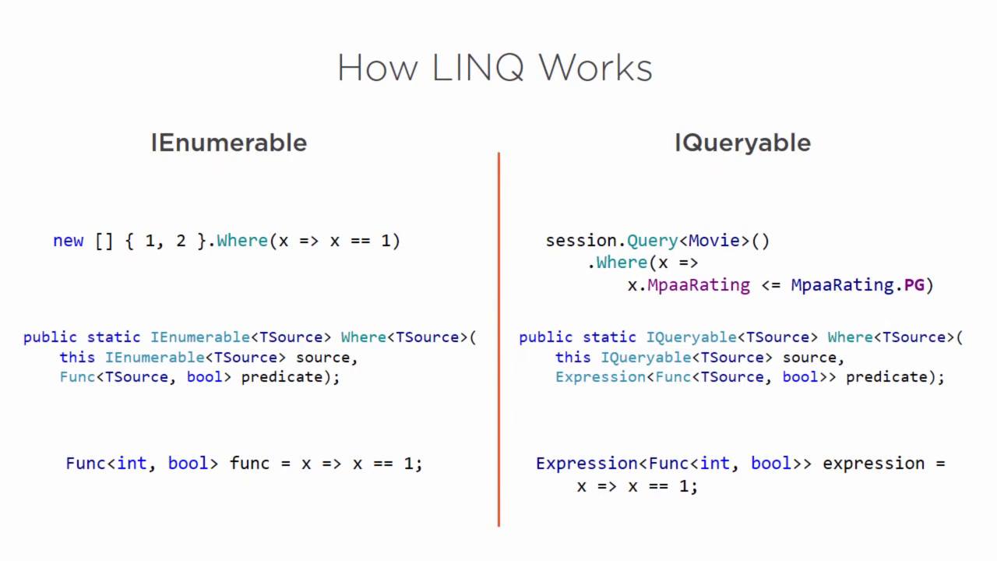
{"action": "key", "text": "Right"}
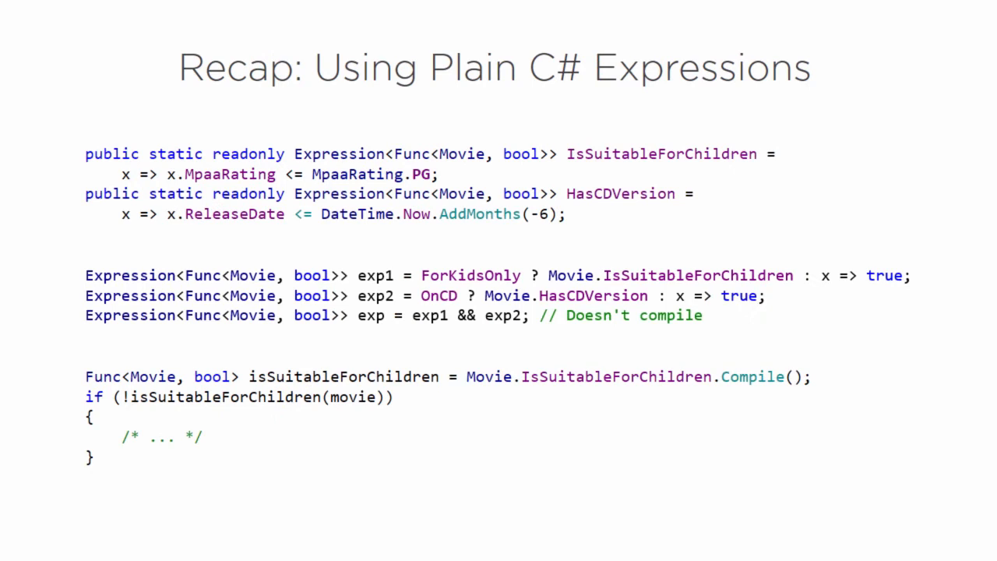